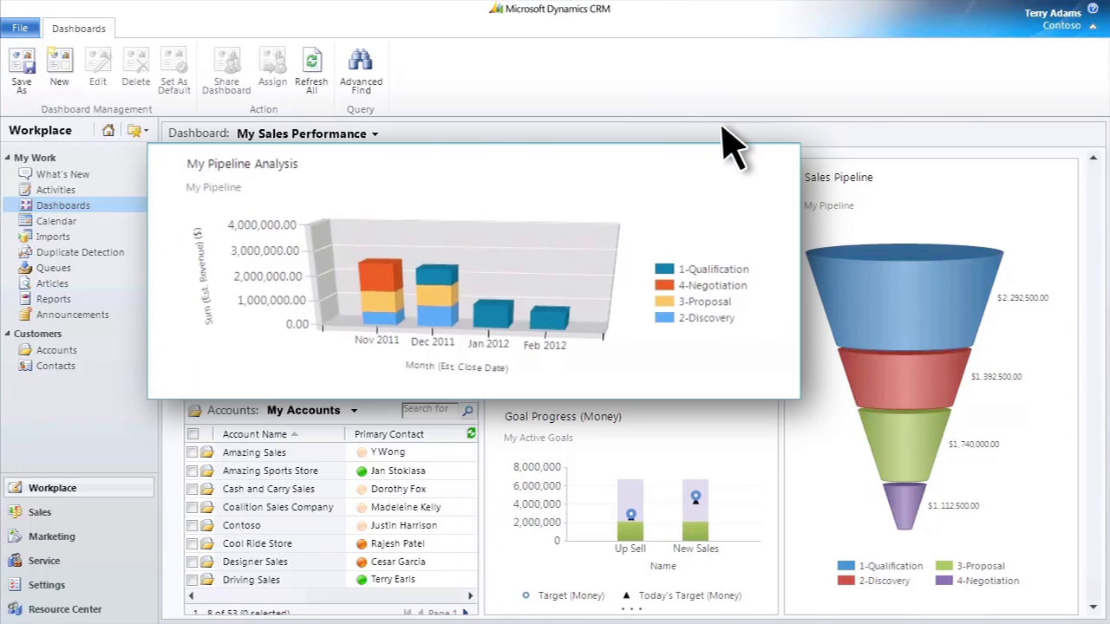
mouse_move(772, 174)
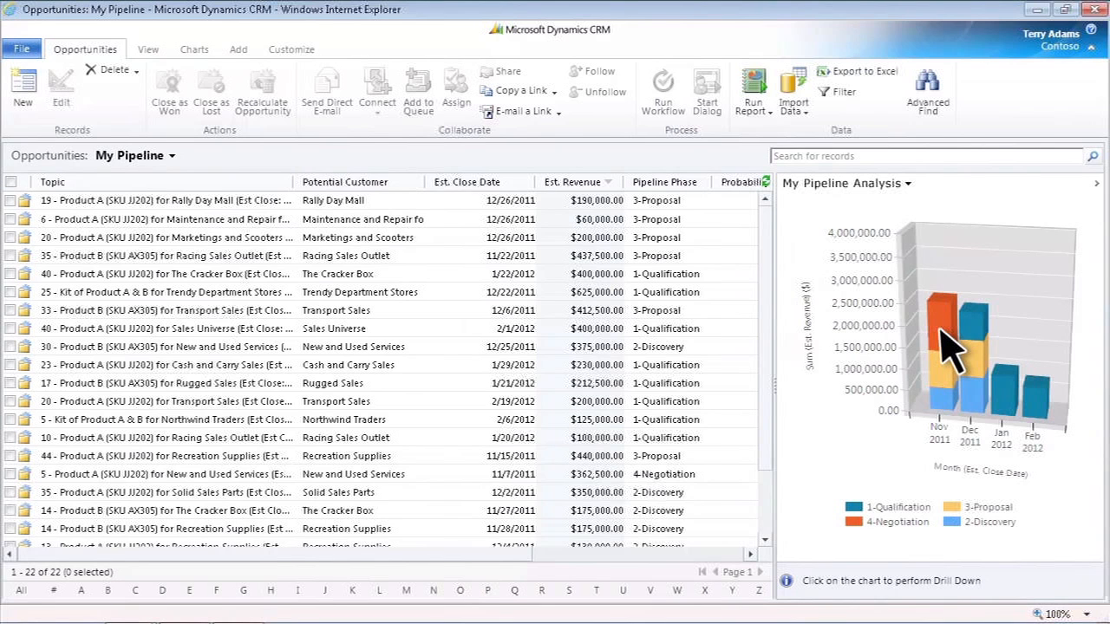
mouse_move(946, 346)
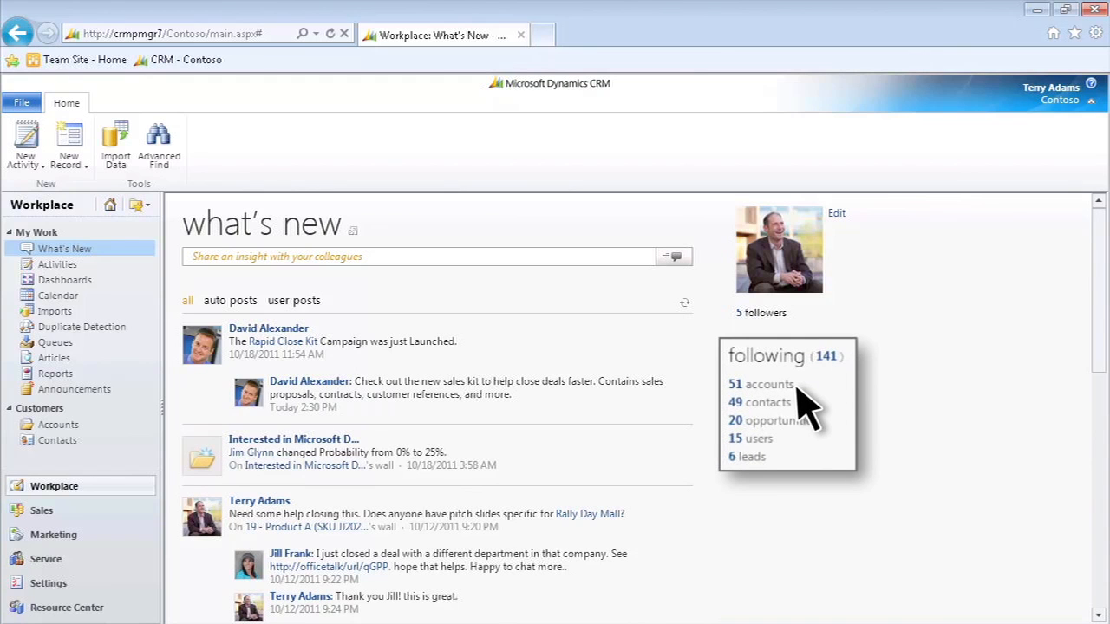
mouse_move(784, 434)
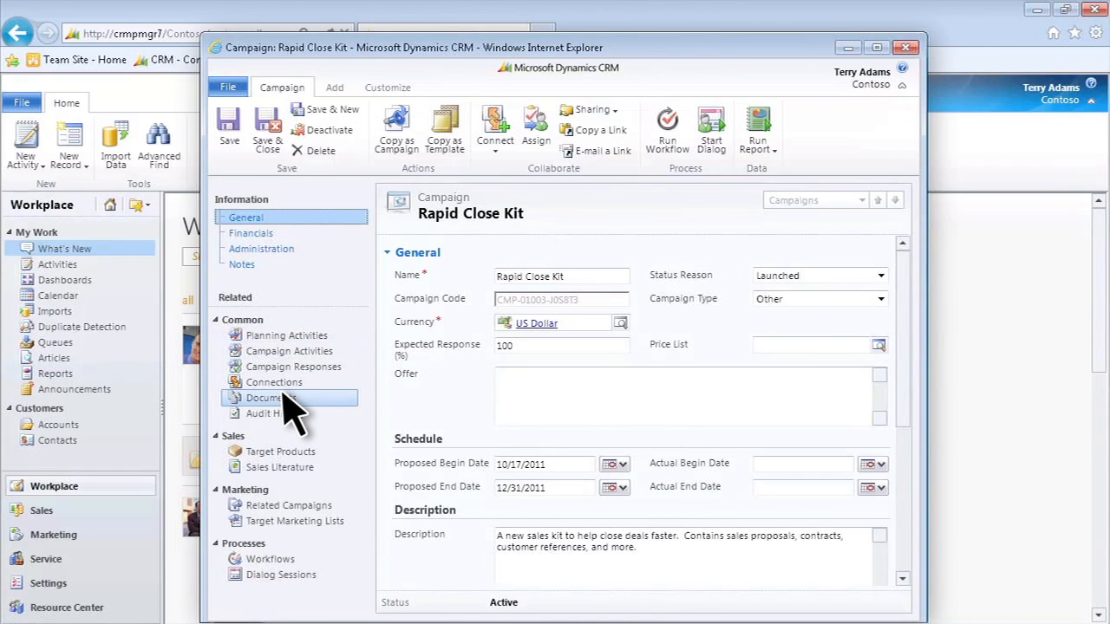
Show the Rapid Close Kit campaign's SharePoint documents and select the customer references document.
click(270, 397)
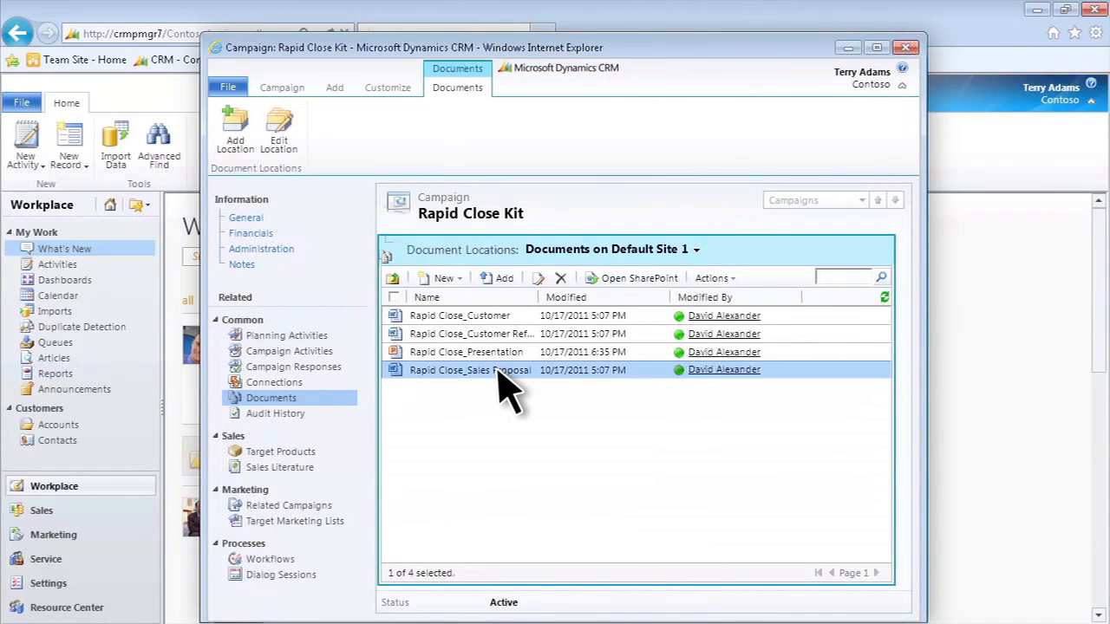
click(472, 333)
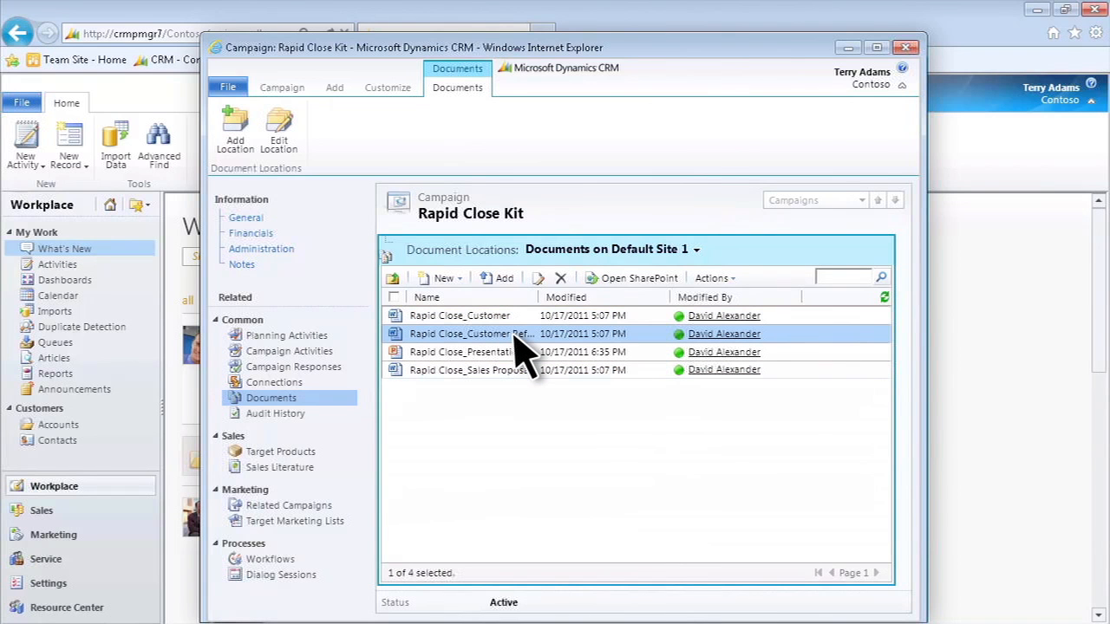
click(905, 47)
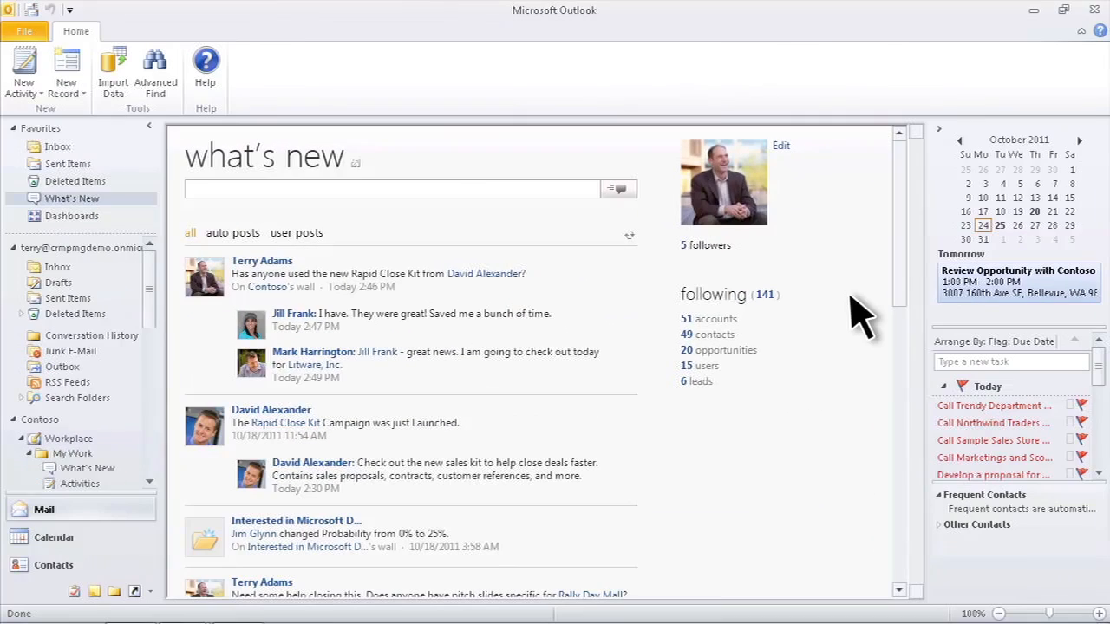
Review the Contoso account's contacts, address and map, then its record wall.
double_click(1018, 281)
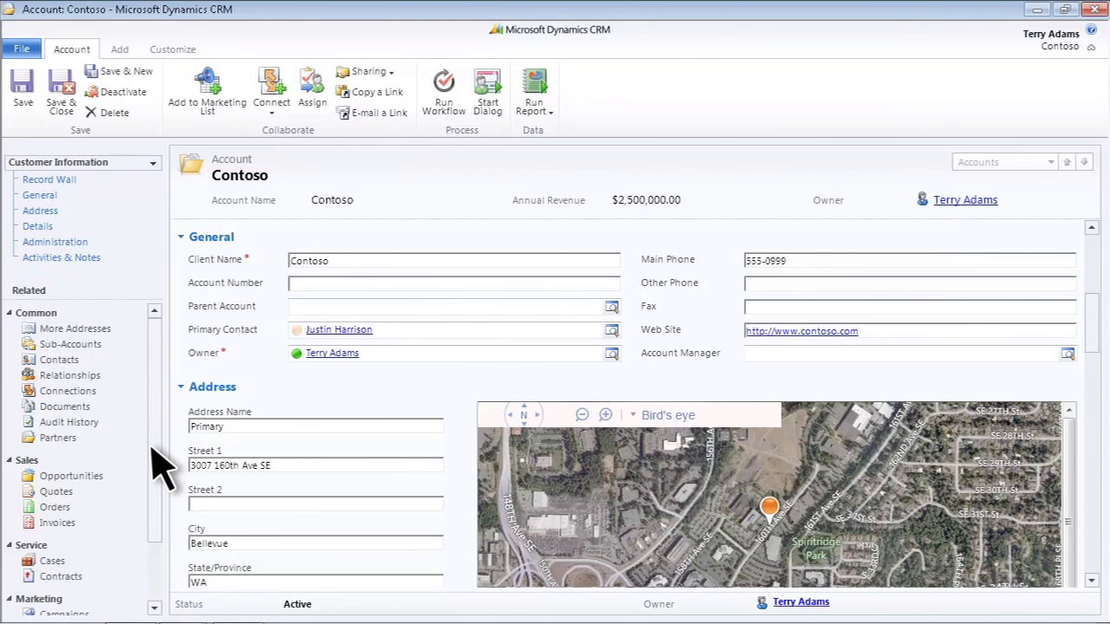
click(59, 359)
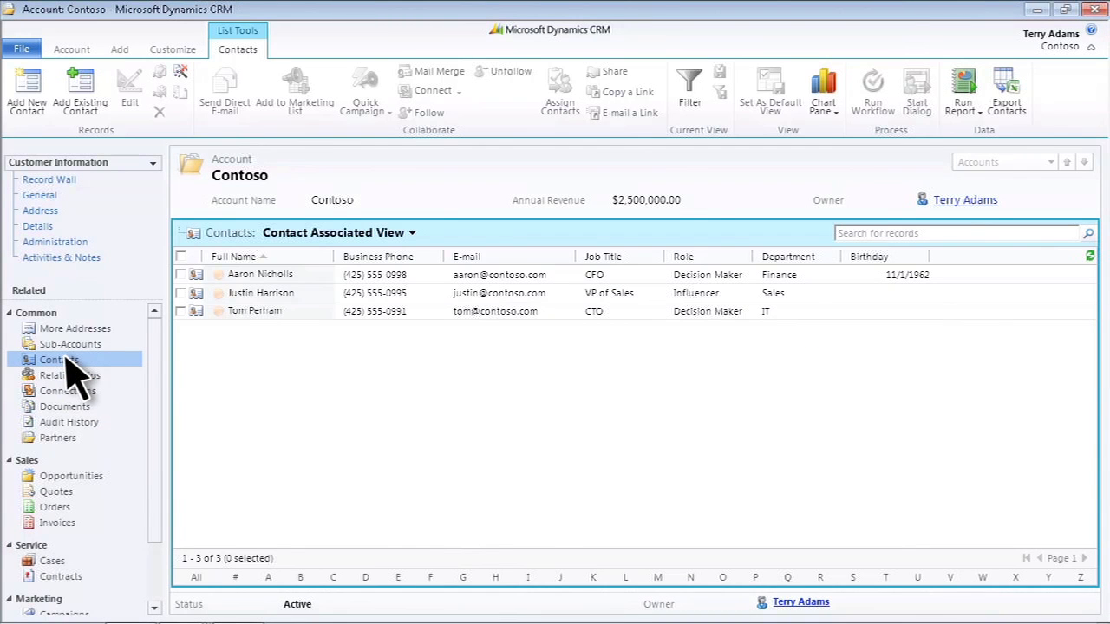
click(39, 211)
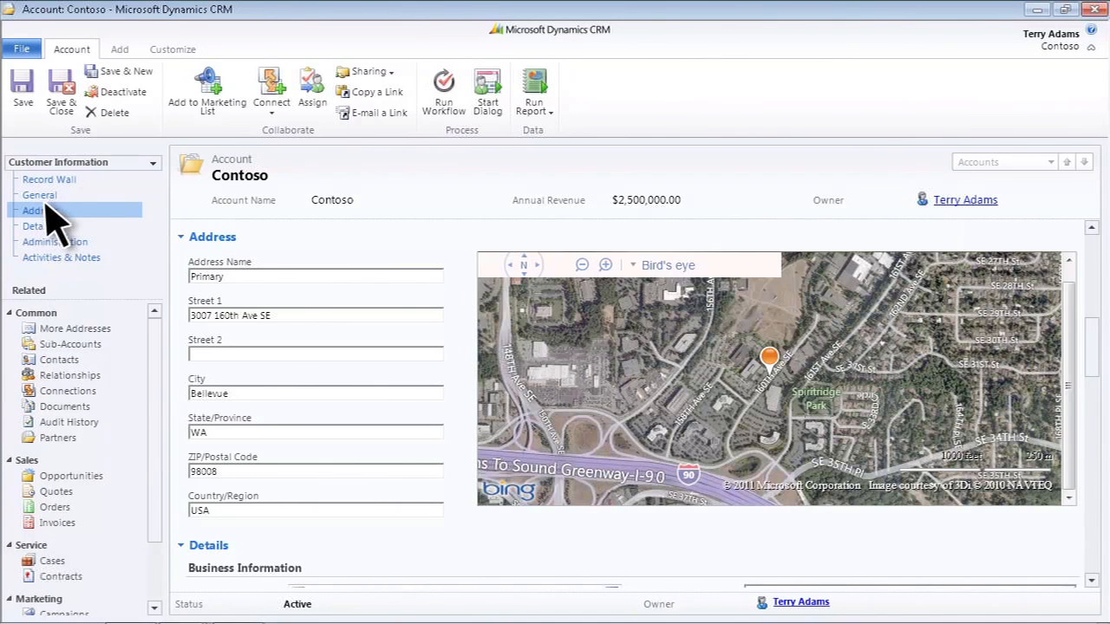
click(49, 179)
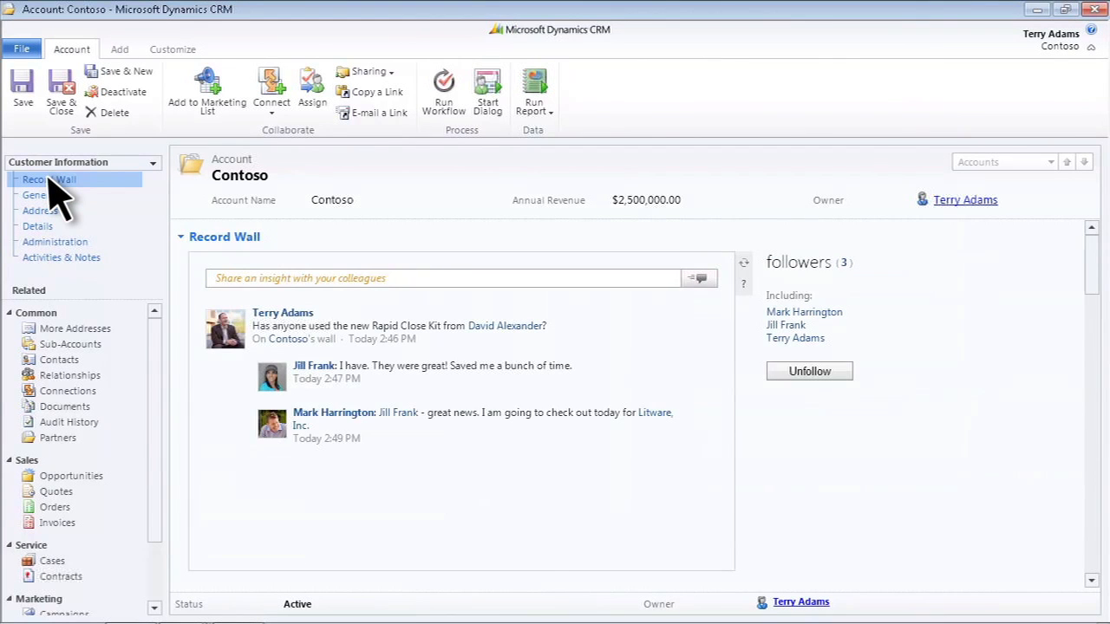
Post 'Thanks {David Alexander}. This kit really' as a note on Contoso's record wall.
text(Thanks {David Alexander}.  This kit really)
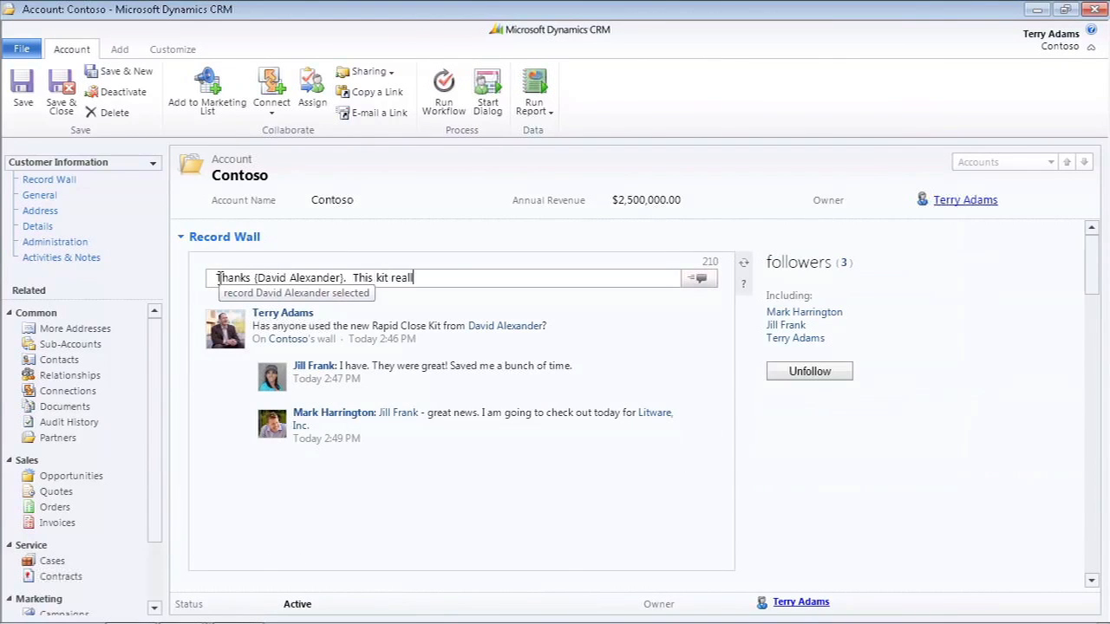
click(701, 277)
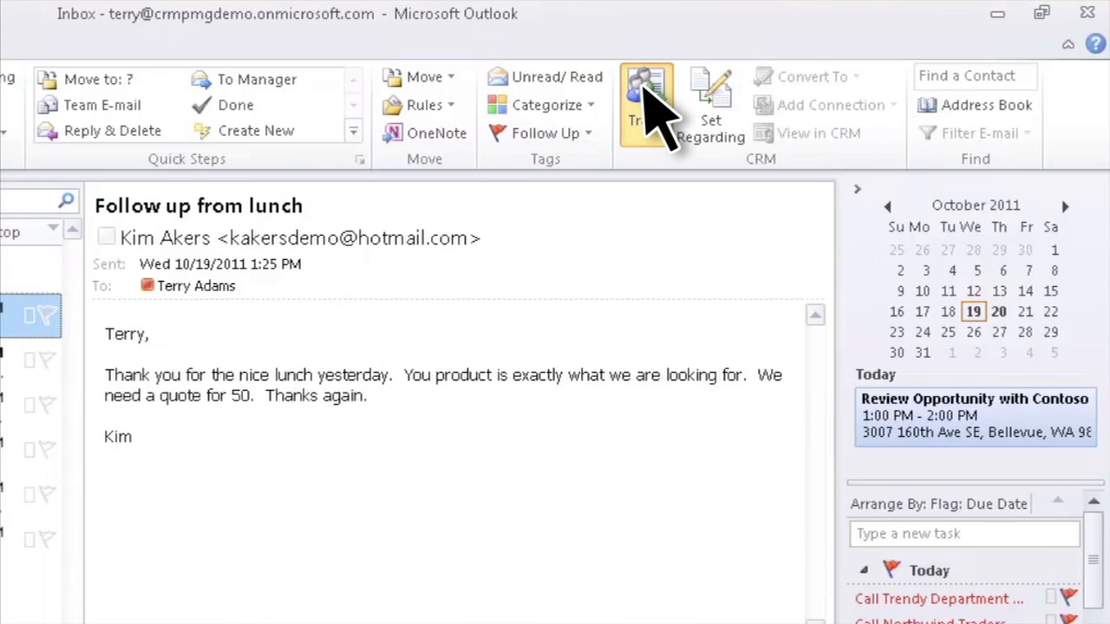
Track the Follow up from lunch email in CRM from the Outlook ribbon.
click(645, 99)
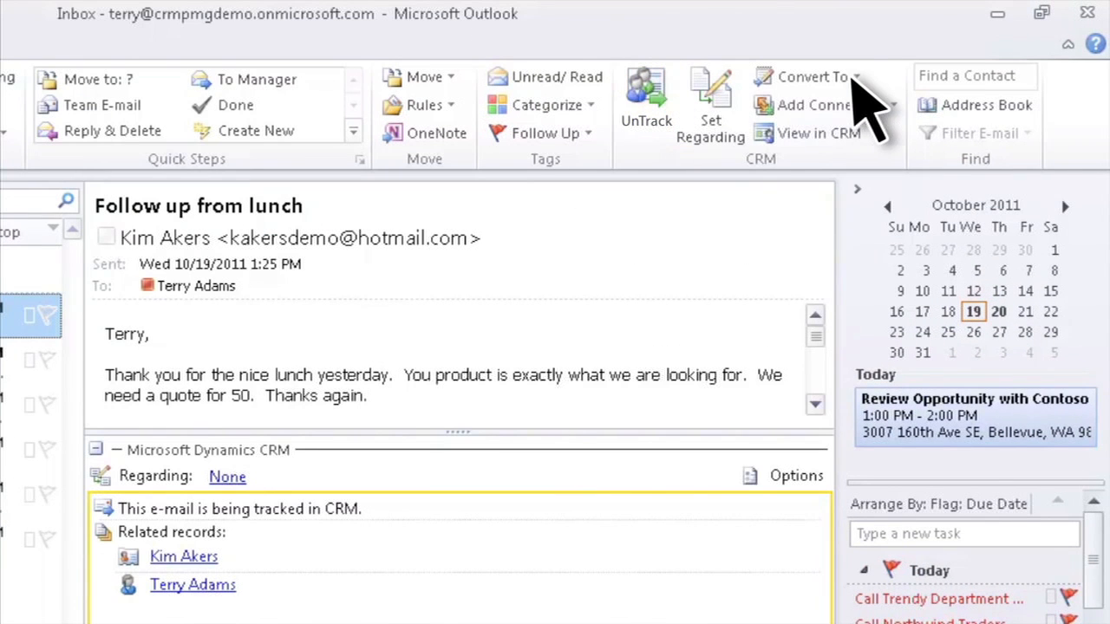
click(806, 76)
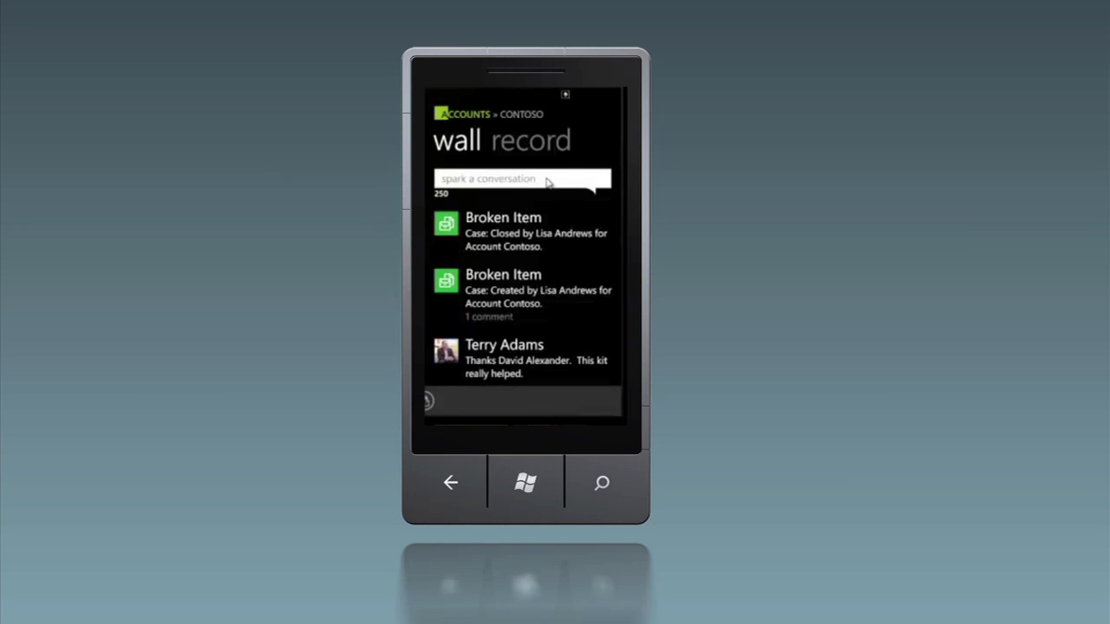
Start a reply 'Perfect timing. I m' on Contoso's mobile account wall.
text(Perfect timing.  I m)
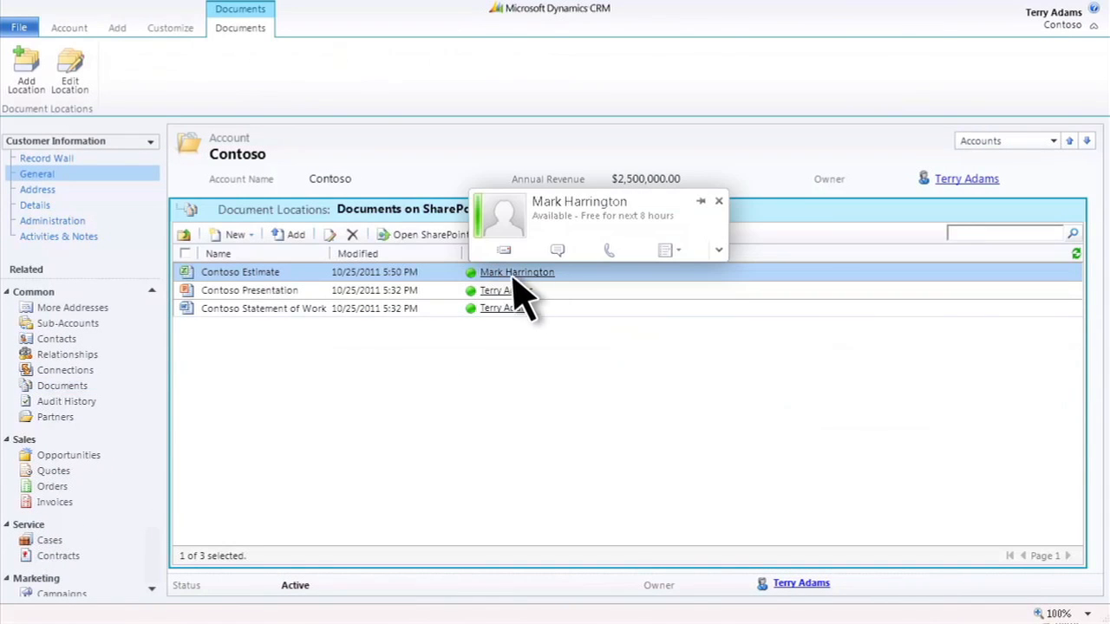
Start a video call with Mark Harrington, who last modified the Contoso Estimate document.
click(669, 250)
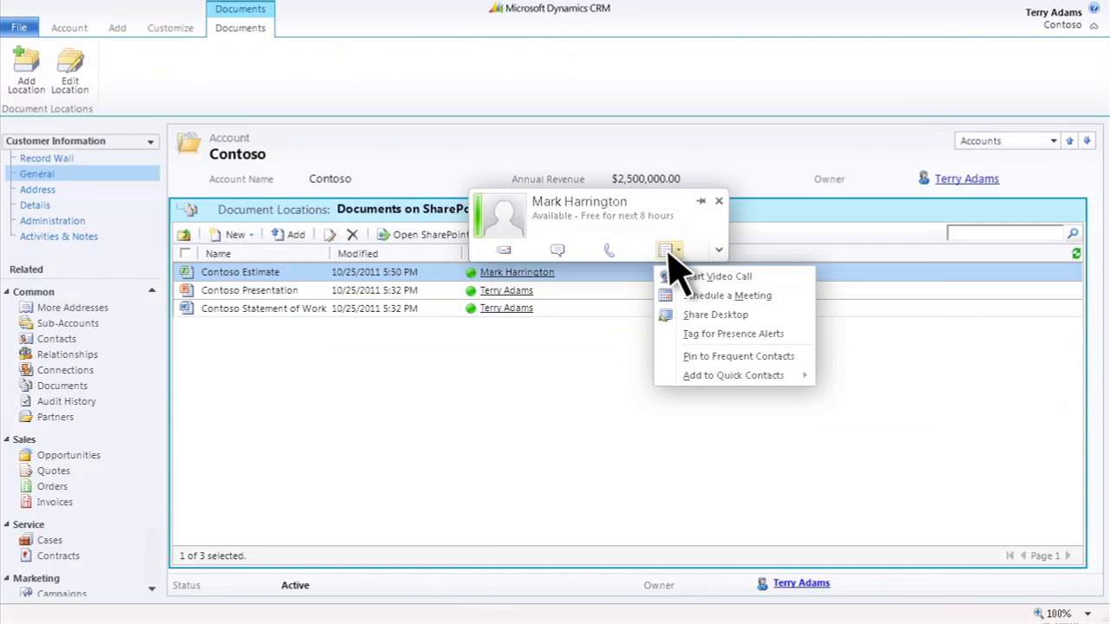
click(727, 276)
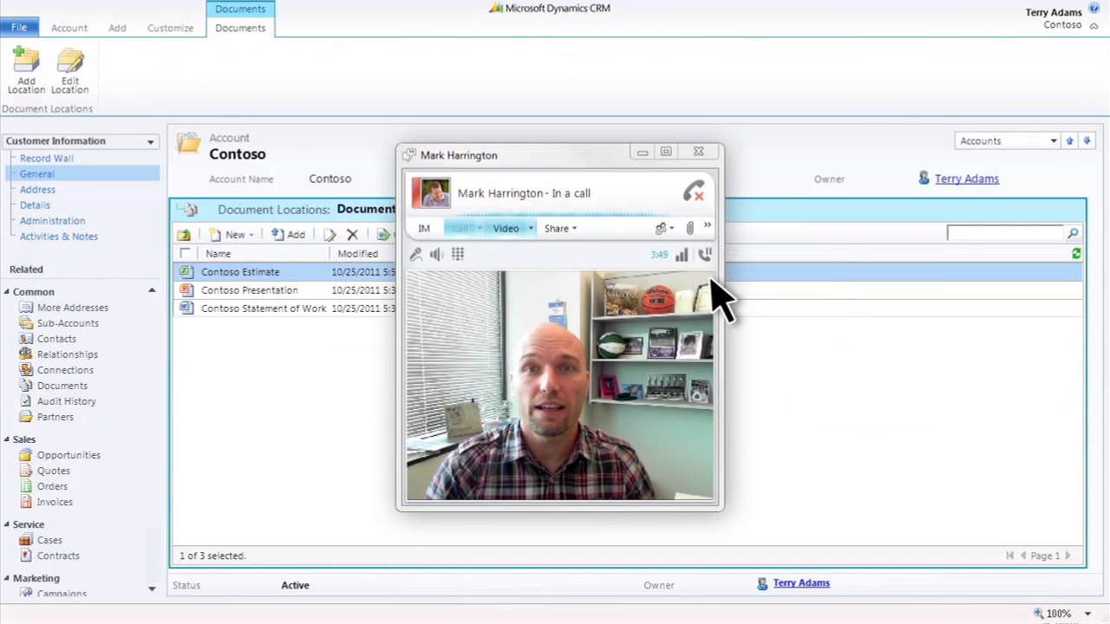